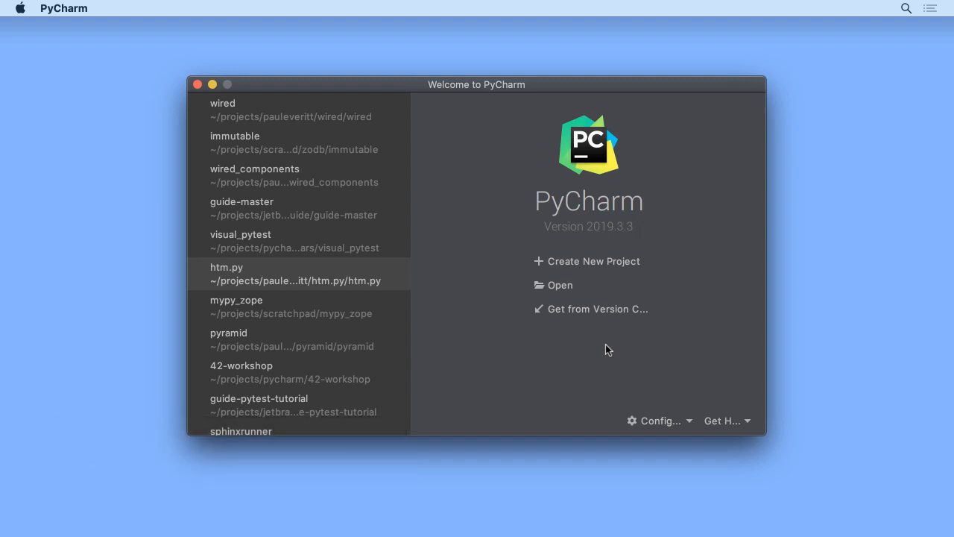
Begin a new Django project with its location folder renamed to django_tutorial.
{"action": "left_click", "coordinate": [594, 261]}
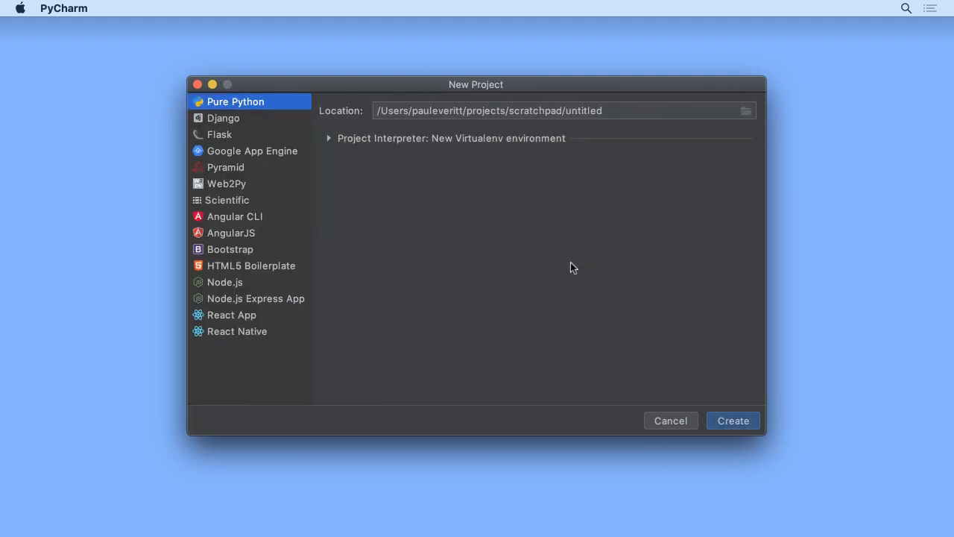
{"action": "left_click", "coordinate": [224, 118]}
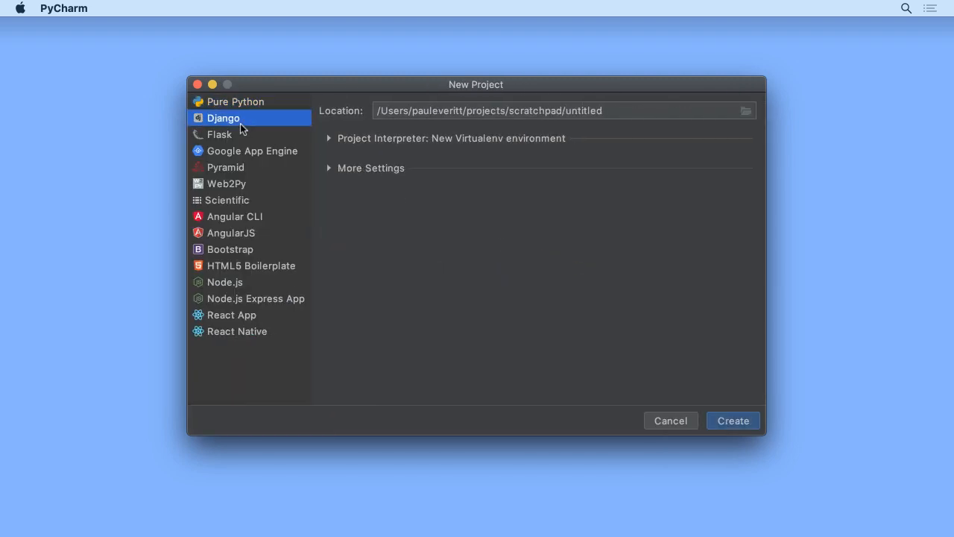
{"action": "double_click", "coordinate": [584, 110]}
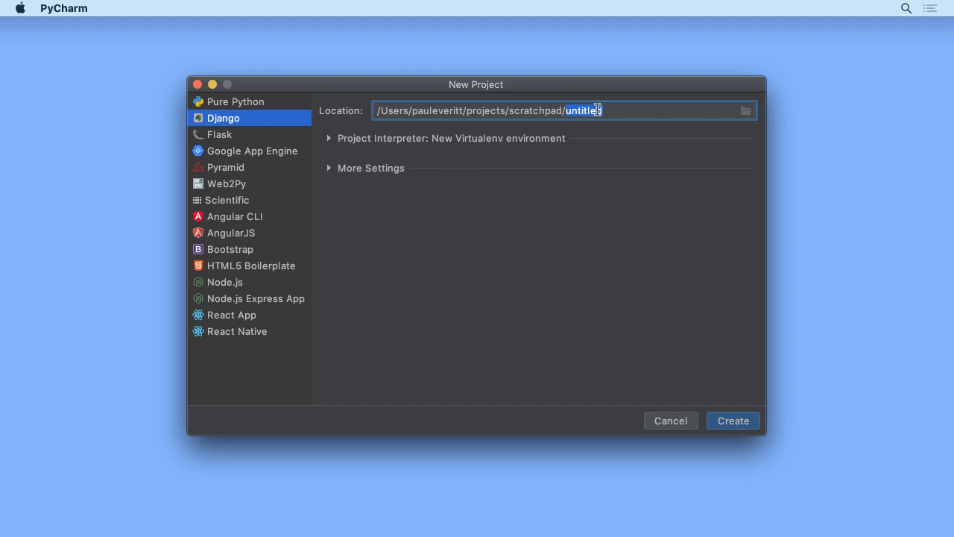
{"action": "type", "text": "django_tutorial"}
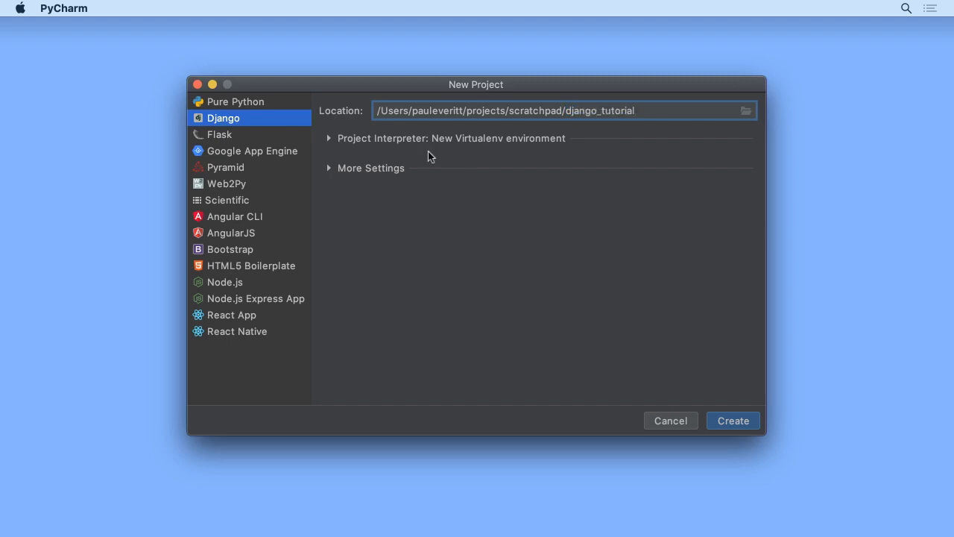
Set the Django application name to polls and create the django_tutorial project.
{"action": "left_click", "coordinate": [329, 137]}
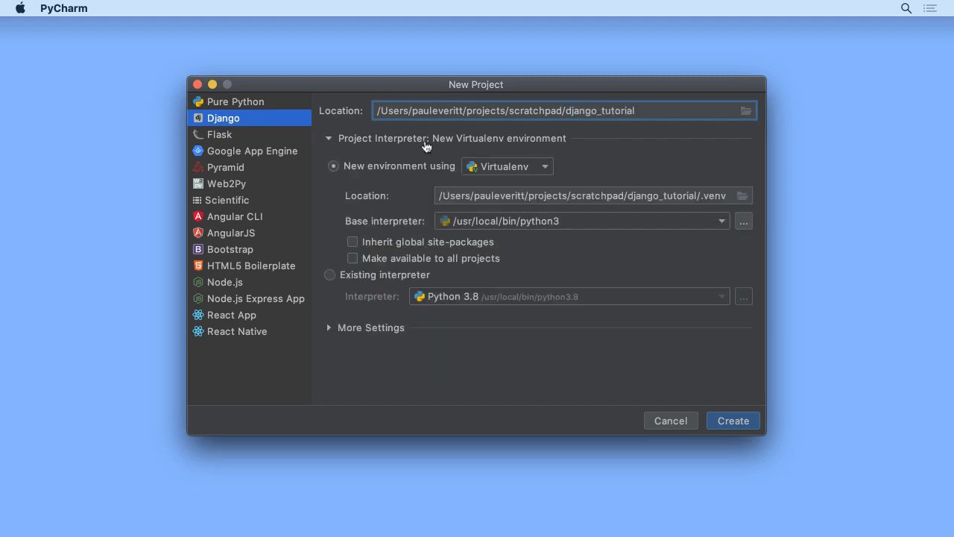
{"action": "left_click", "coordinate": [370, 328]}
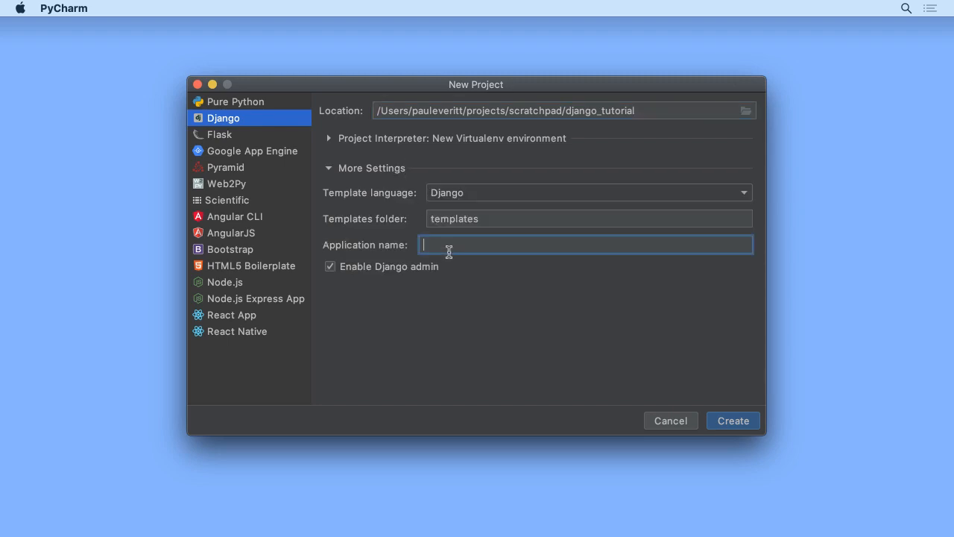
{"action": "type", "text": "polls"}
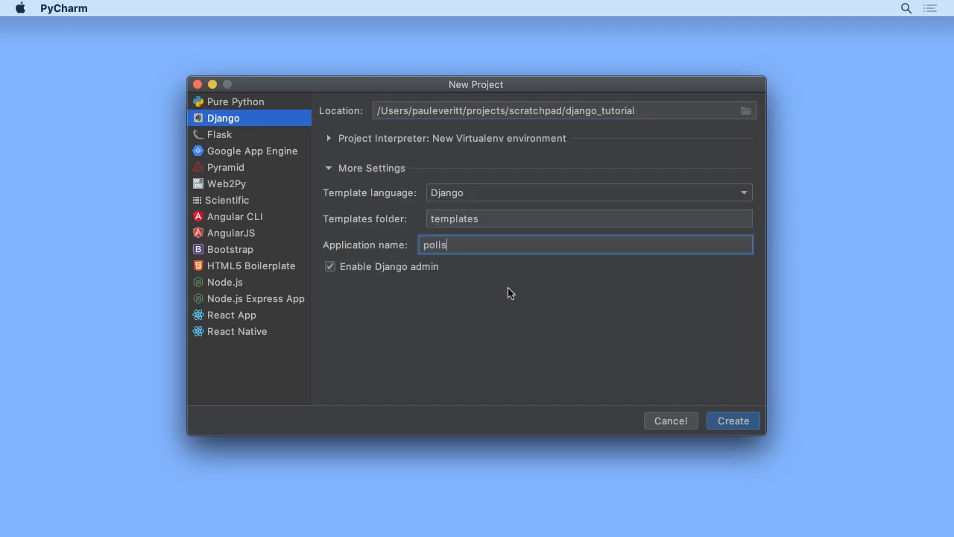
{"action": "left_click", "coordinate": [733, 419]}
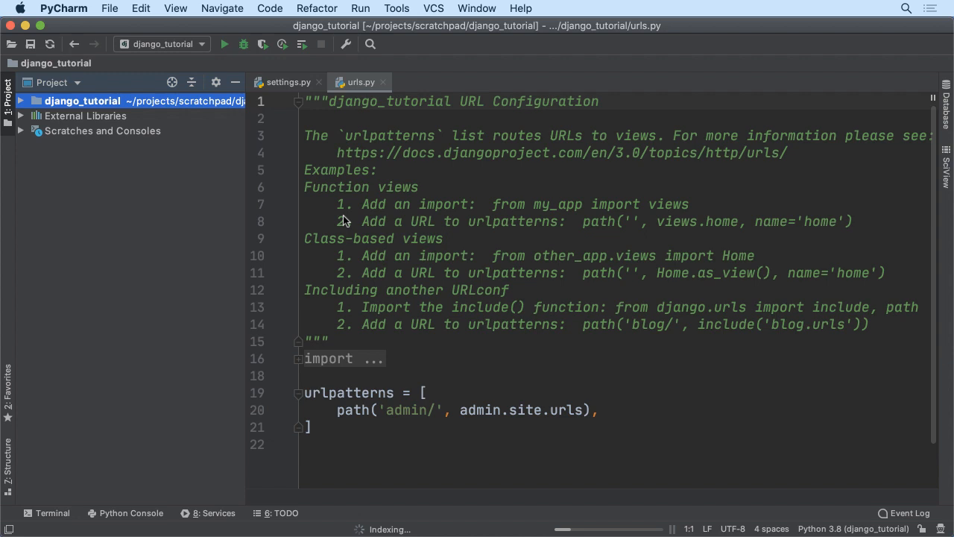
{"action": "mouse_move", "coordinate": [505, 200]}
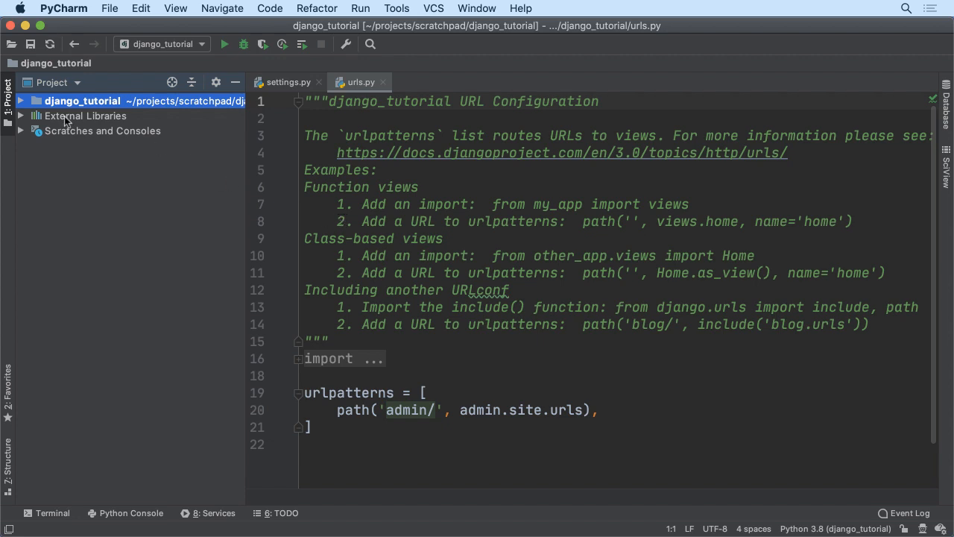
Browse .venv > lib > python3.8 in the Project tree to see installed packages, then collapse it.
{"action": "left_click", "coordinate": [22, 101]}
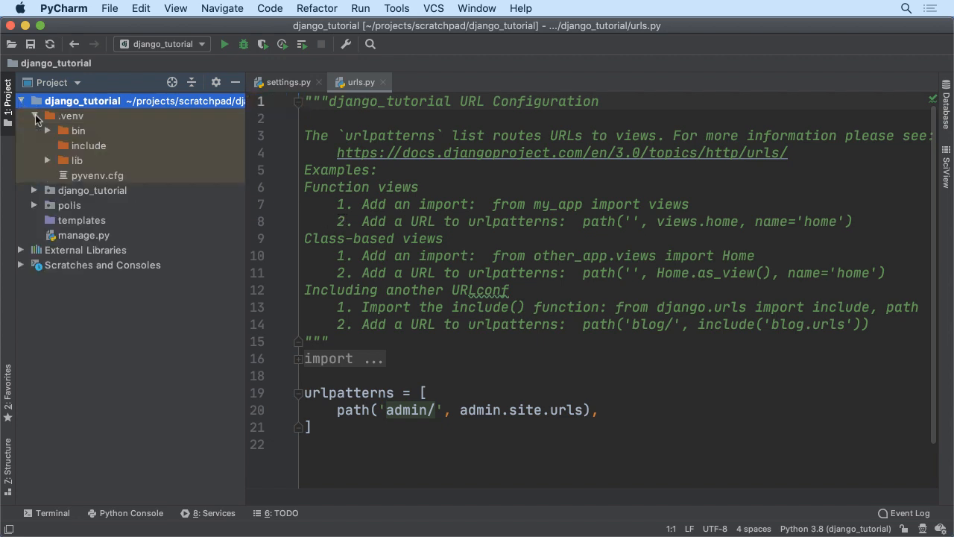
{"action": "left_click", "coordinate": [48, 161]}
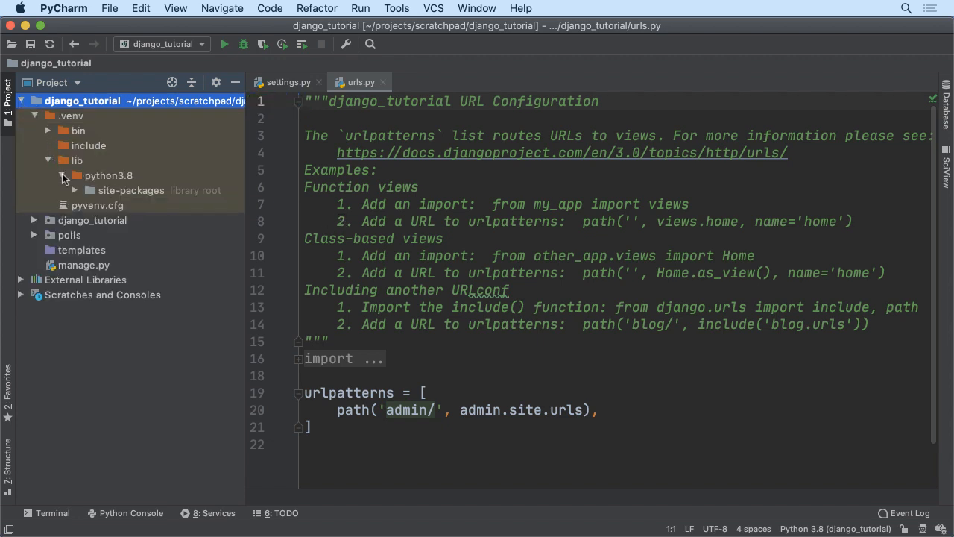
{"action": "left_click", "coordinate": [74, 191]}
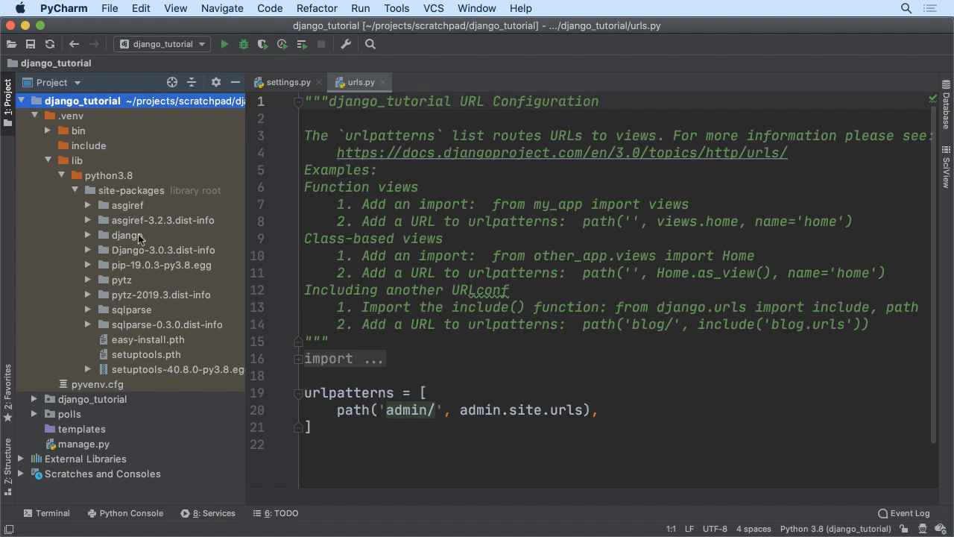
{"action": "left_click", "coordinate": [35, 115]}
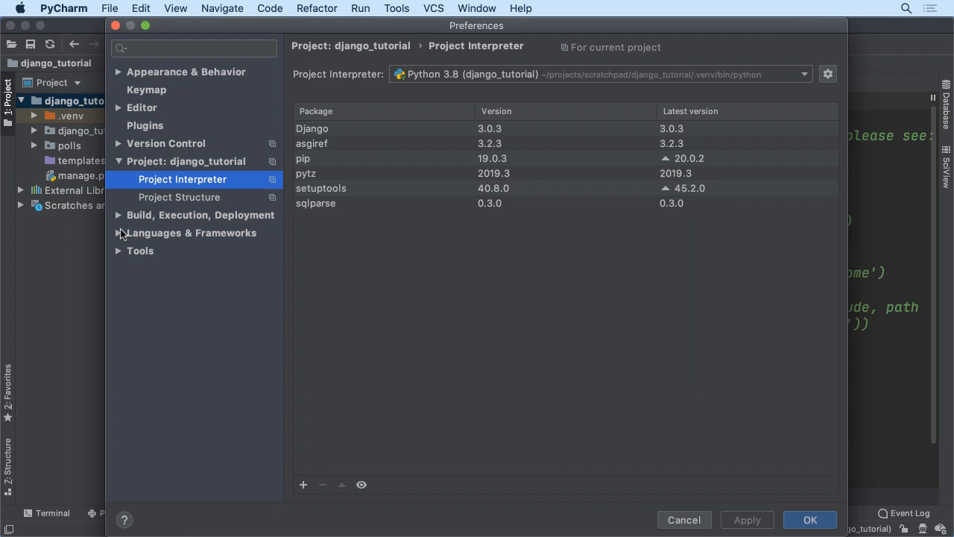
Check the Languages & Frameworks > Django settings and close Preferences.
{"action": "left_click", "coordinate": [155, 304]}
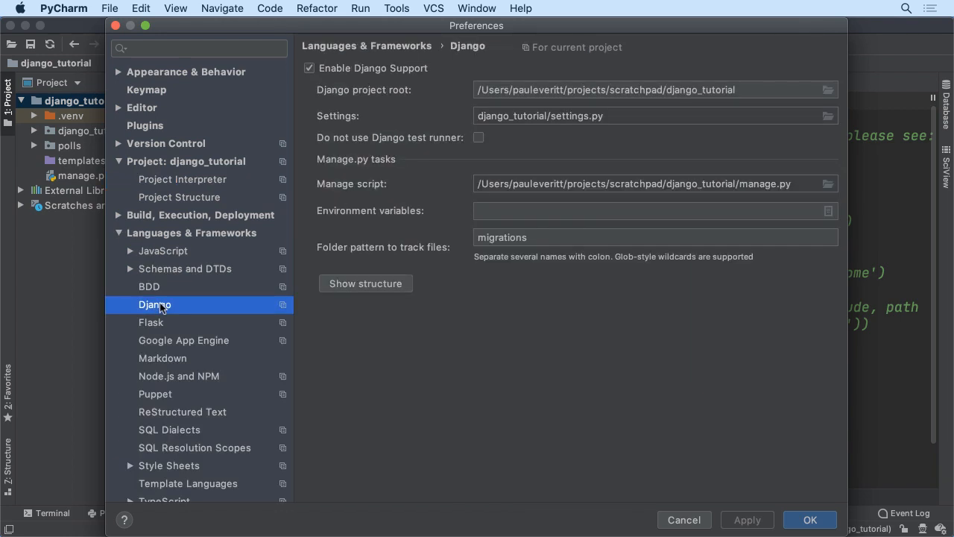
{"action": "mouse_move", "coordinate": [440, 71]}
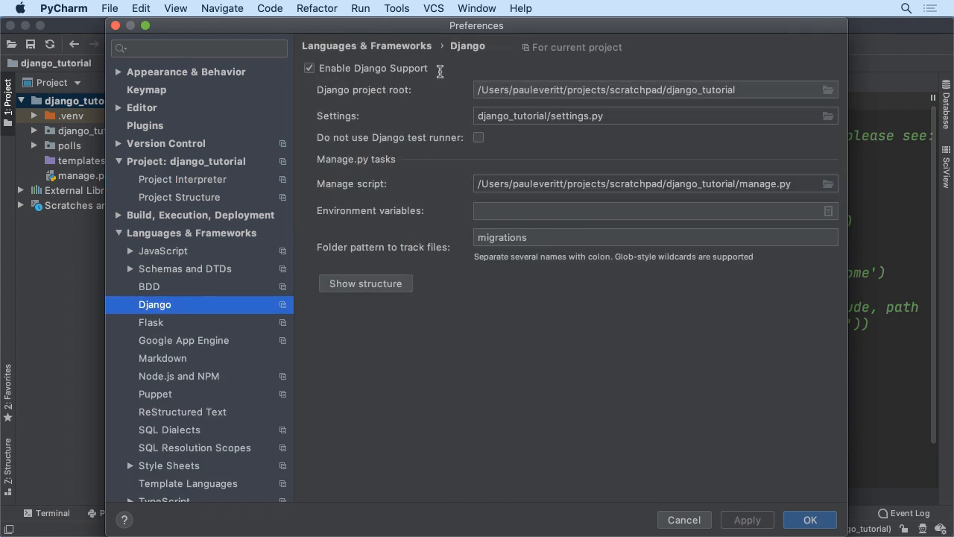
{"action": "left_click", "coordinate": [810, 520]}
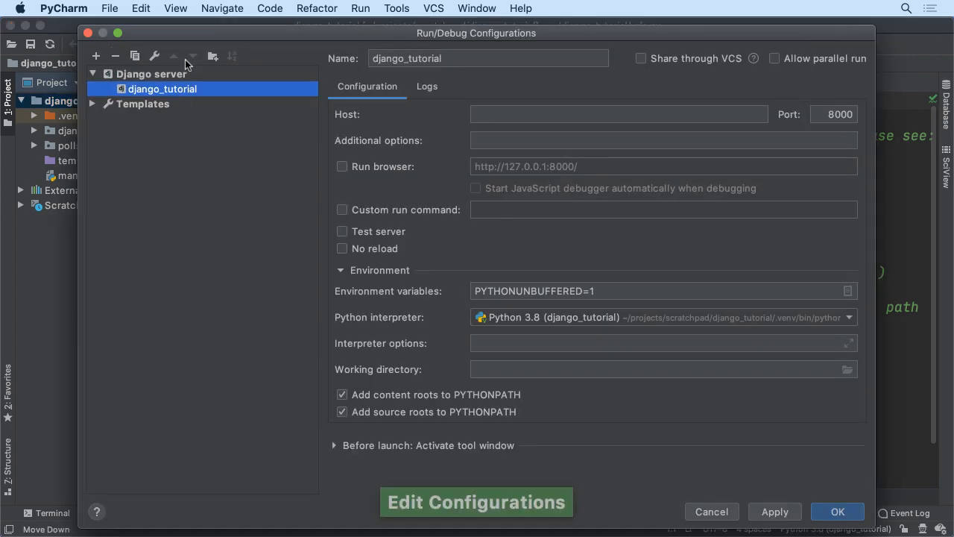
{"action": "mouse_move", "coordinate": [580, 235]}
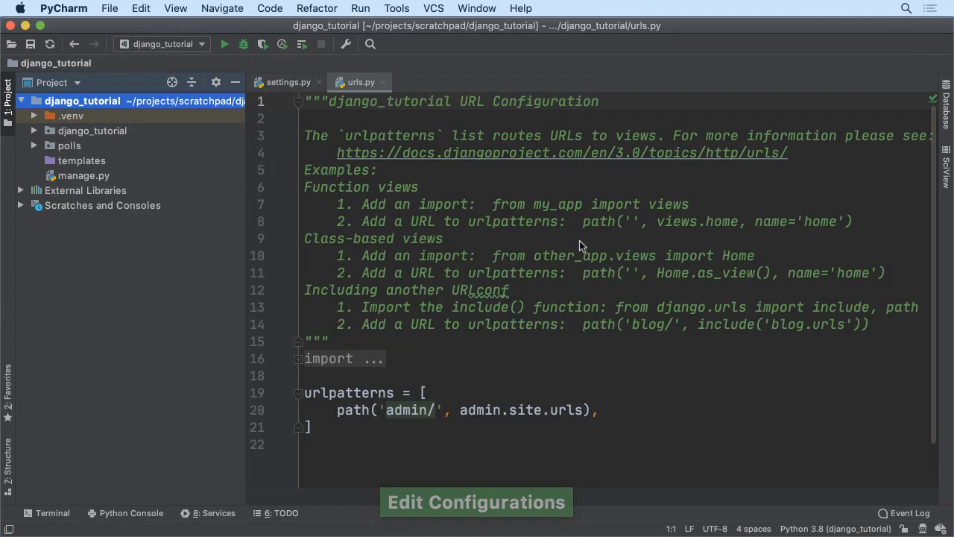
{"action": "mouse_move", "coordinate": [582, 244]}
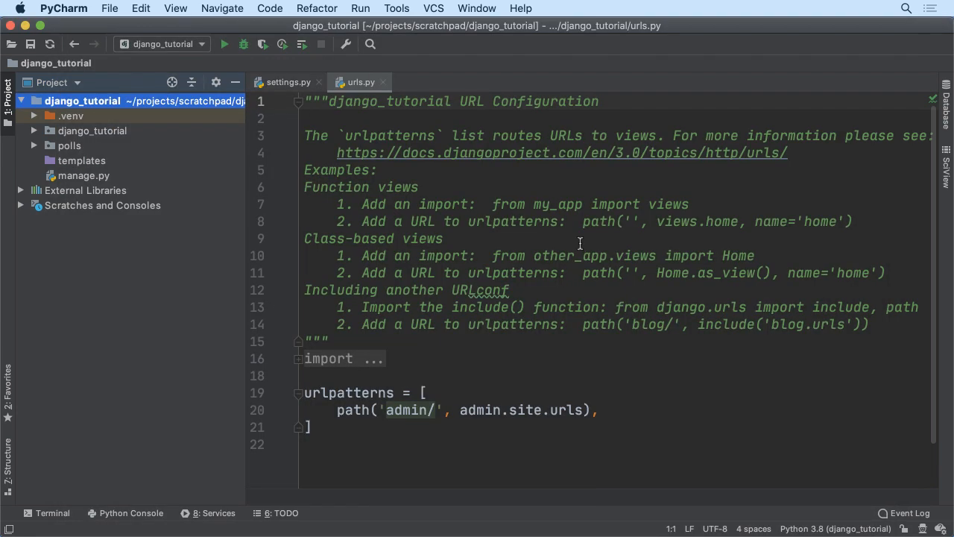
{"action": "mouse_move", "coordinate": [224, 43]}
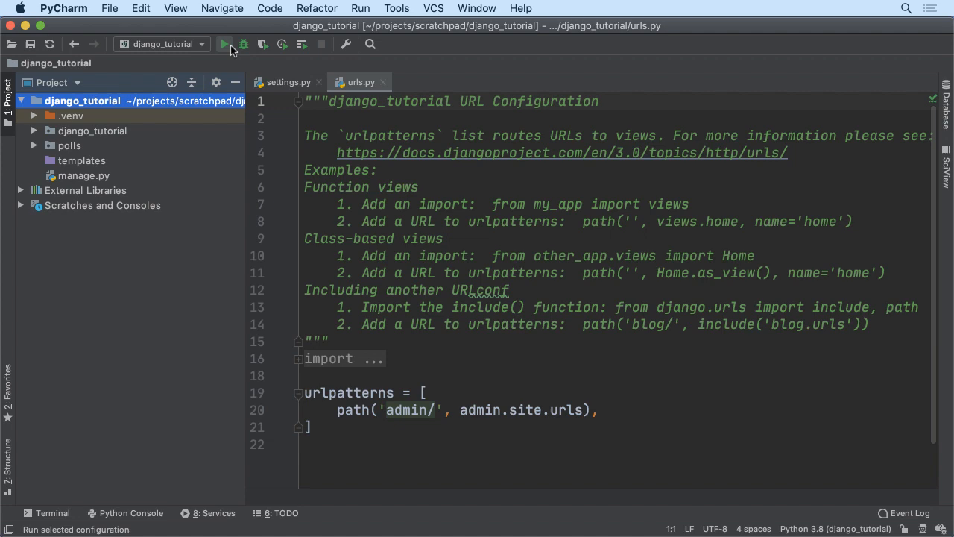
{"action": "left_click", "coordinate": [225, 44]}
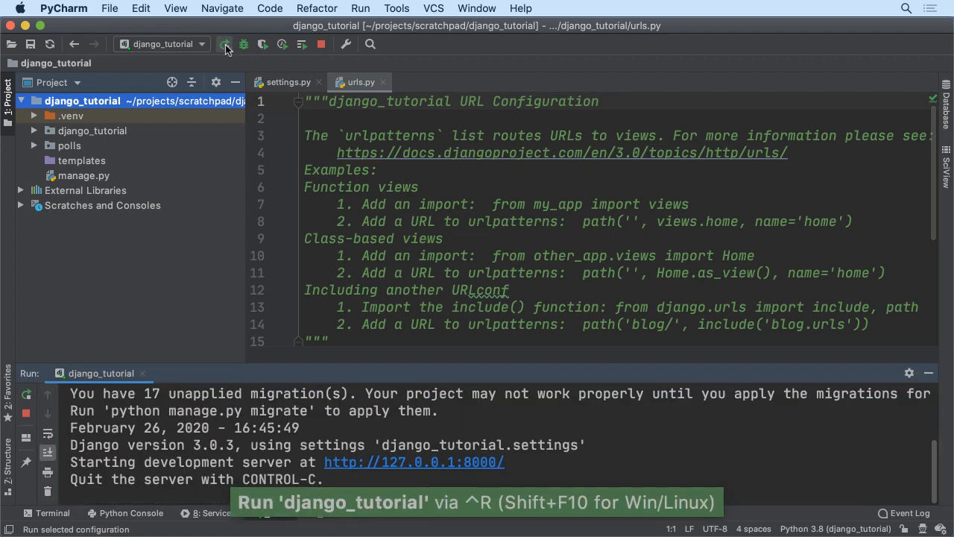